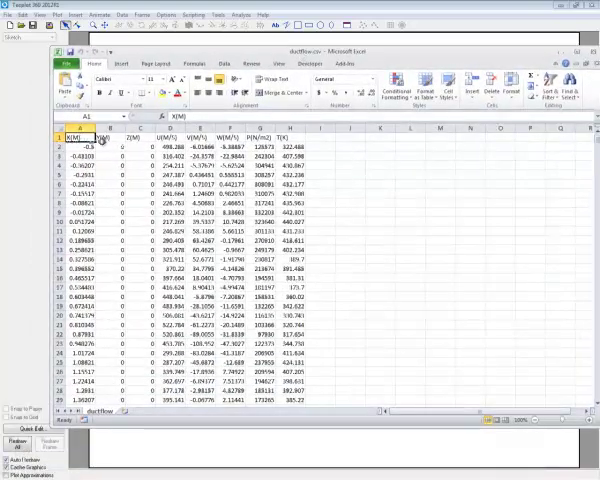
# Inspect the column headings of the duct-flow spreadsheet data.
pyautogui.click(128, 130)
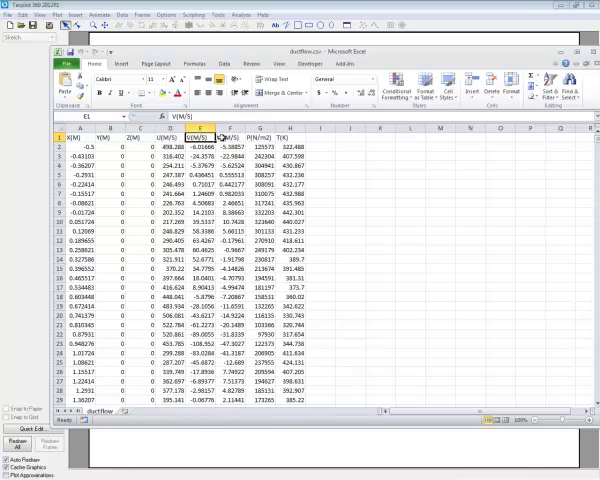
pyautogui.click(232, 136)
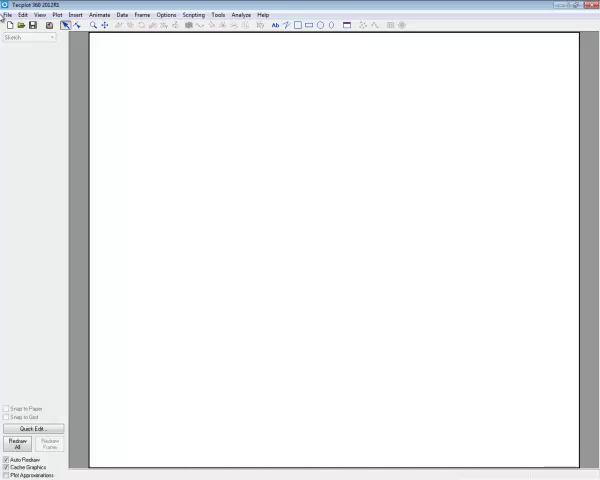
# Load the duct-flow CSV file through the General Spreadsheet loader.
pyautogui.click(8, 14)
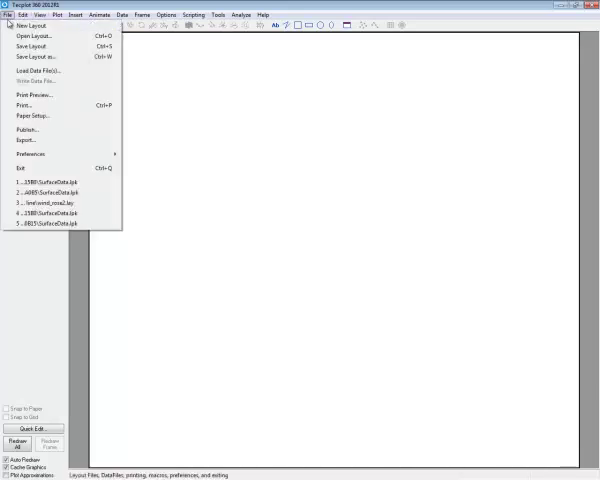
pyautogui.click(36, 70)
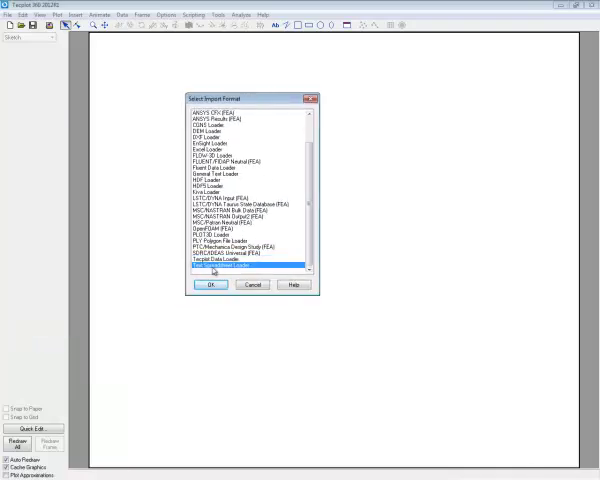
pyautogui.click(208, 284)
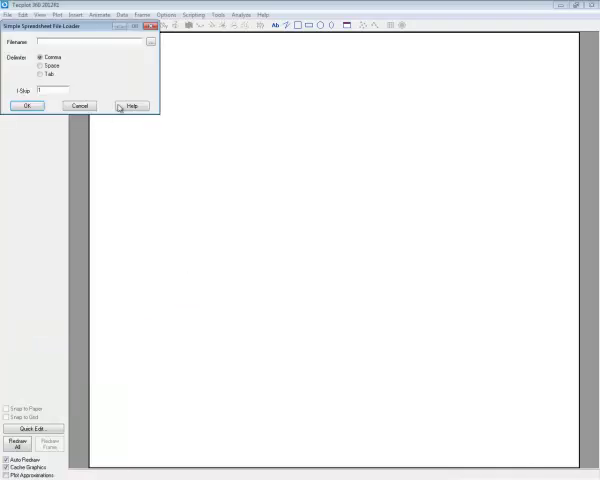
pyautogui.click(150, 44)
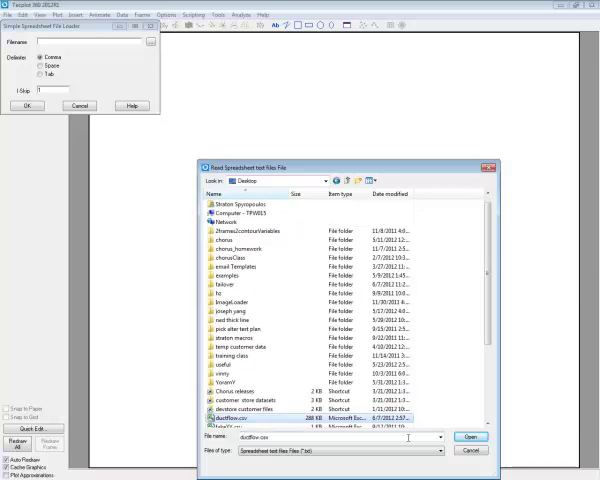
pyautogui.click(468, 436)
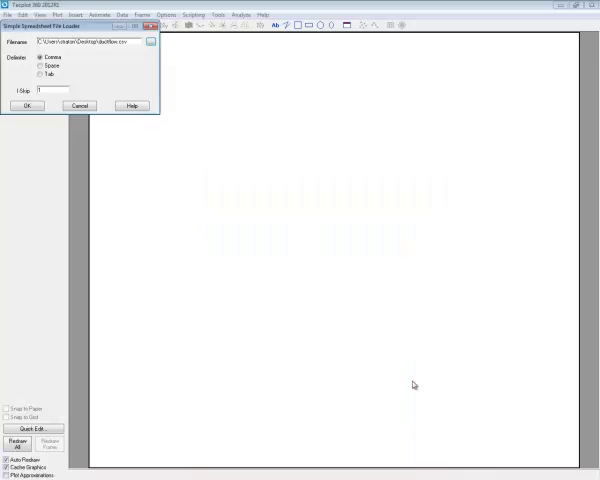
pyautogui.click(28, 104)
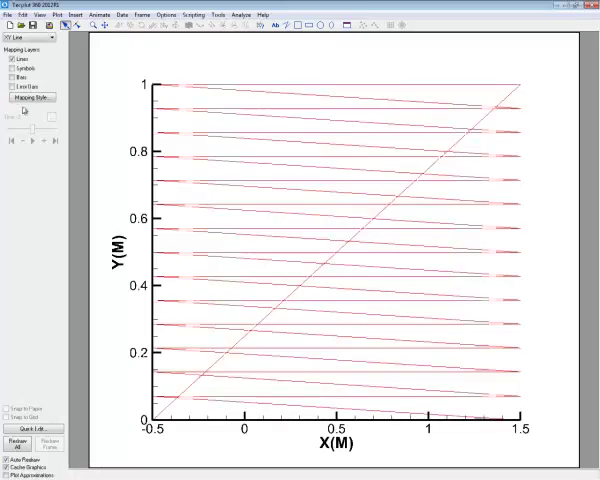
pyautogui.moveTo(476, 288)
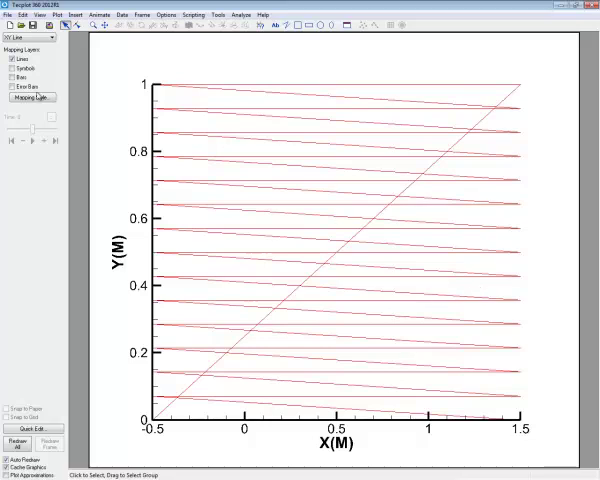
pyautogui.moveTo(296, 328)
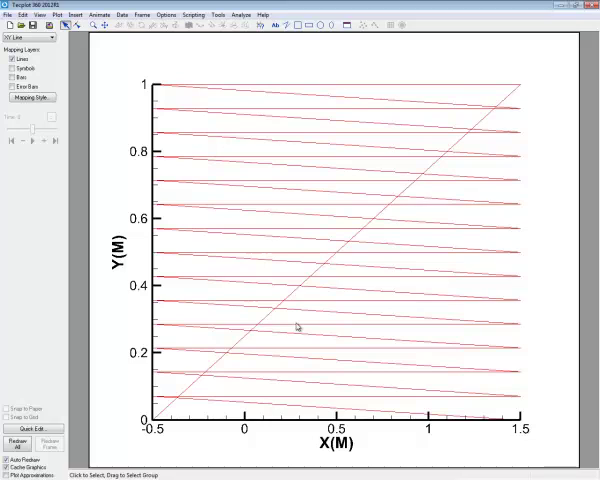
pyautogui.moveTo(360, 224)
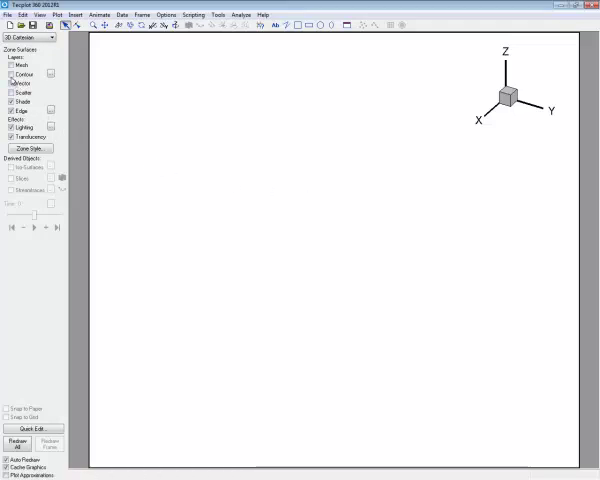
# Toggle the contour layer display while reviewing the zone layers in the 3D Cartesian plot.
pyautogui.click(8, 74)
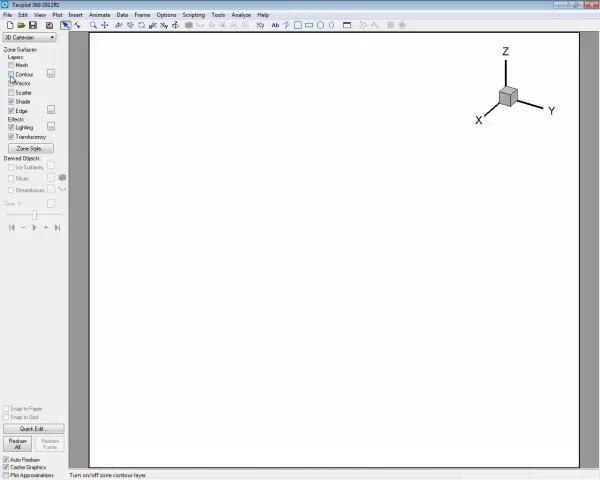
pyautogui.click(8, 74)
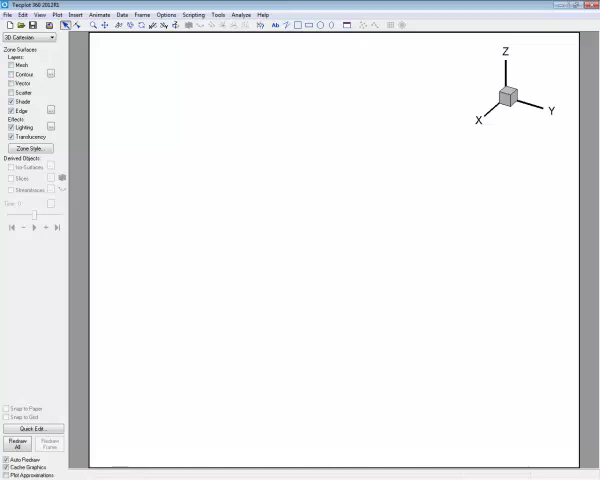
pyautogui.click(124, 14)
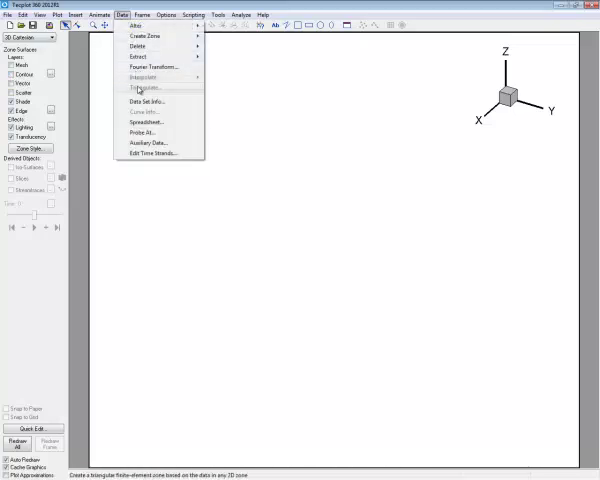
pyautogui.click(144, 100)
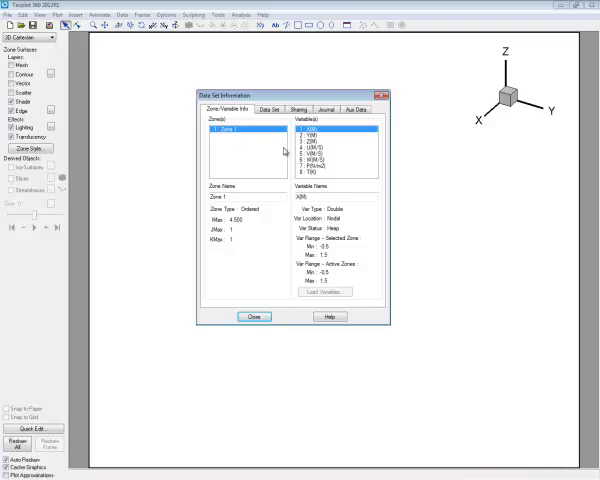
pyautogui.click(320, 140)
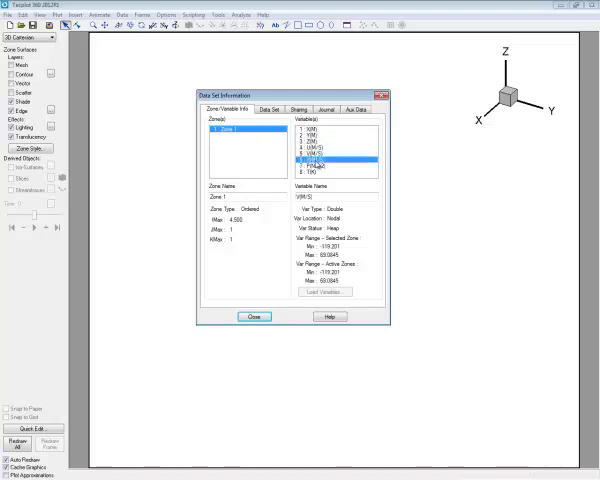
pyautogui.click(320, 176)
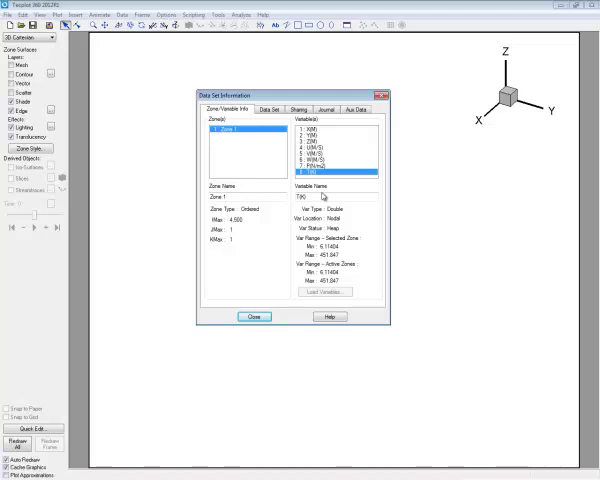
pyautogui.click(254, 316)
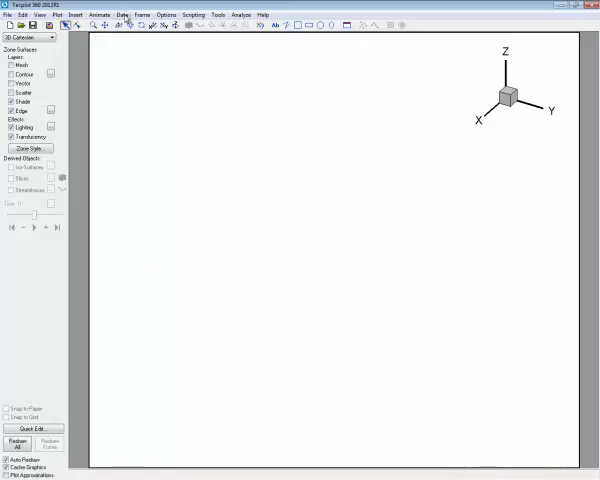
# Create a rectangular zone with I, J, K dimensions of 25×25×25.
pyautogui.click(122, 12)
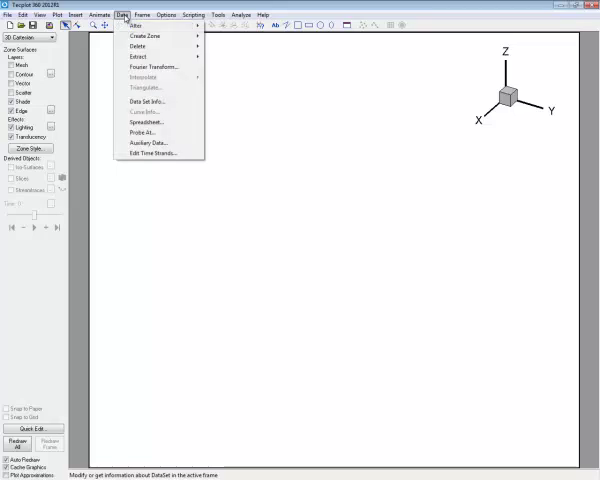
pyautogui.moveTo(140, 24)
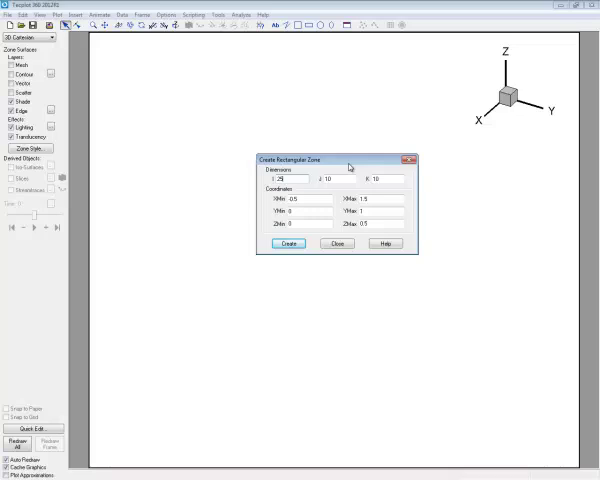
pyautogui.write('25')
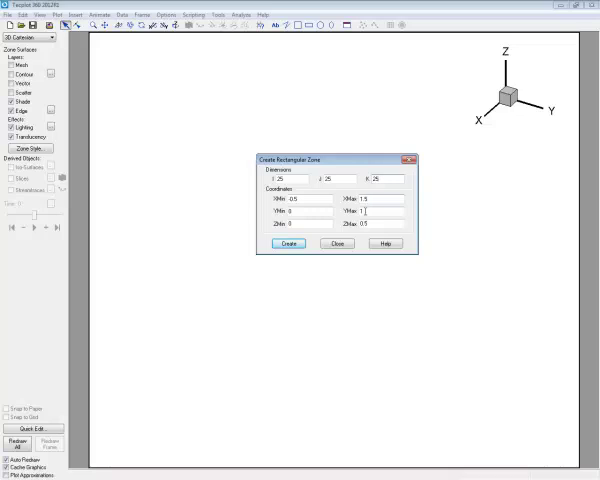
pyautogui.click(288, 244)
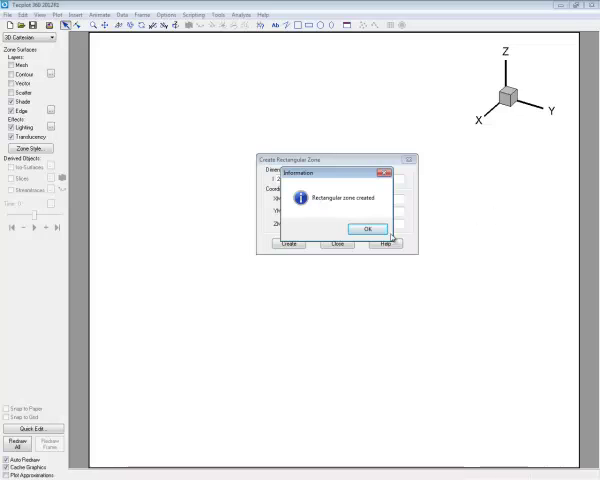
pyautogui.click(370, 228)
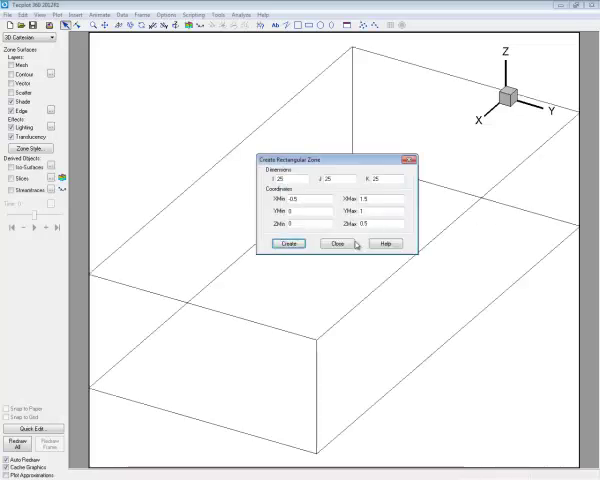
pyautogui.click(338, 244)
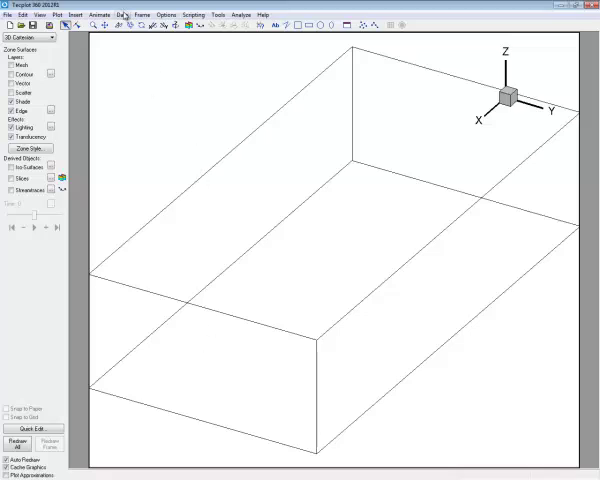
# Run inverse distance interpolation of the scattered data onto the rectangular zone.
pyautogui.click(120, 14)
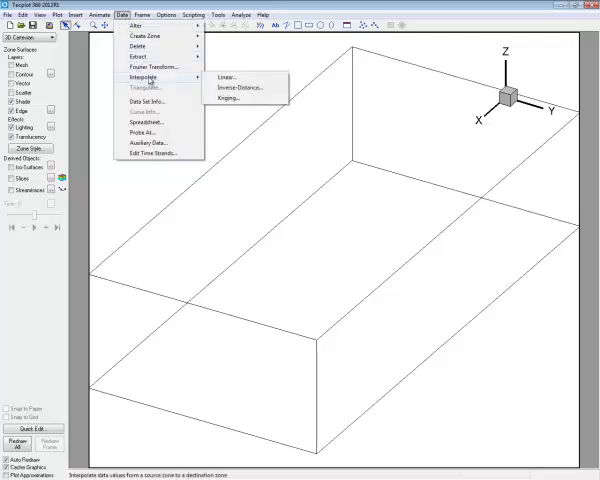
pyautogui.moveTo(236, 98)
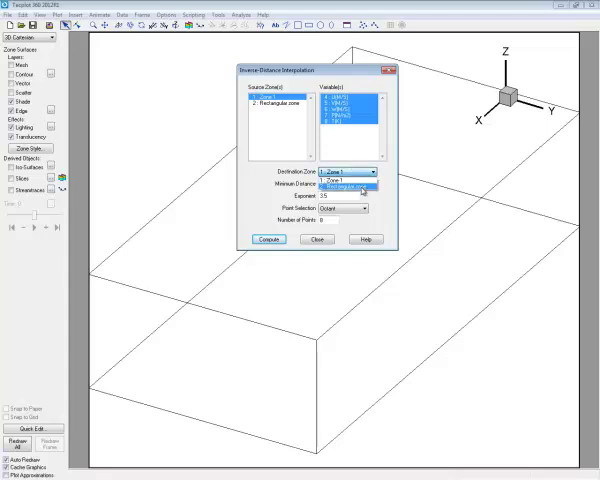
pyautogui.click(344, 184)
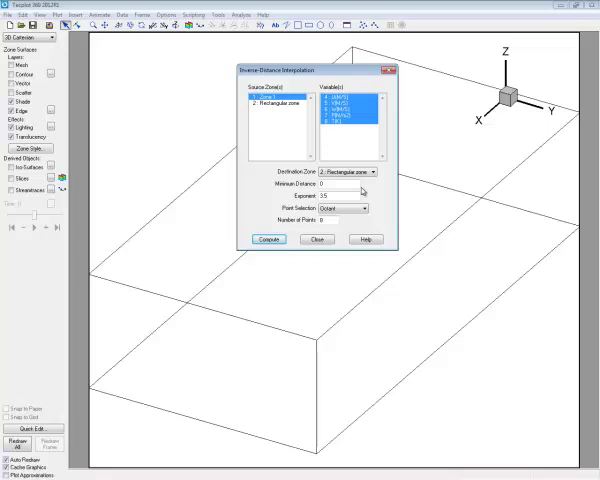
pyautogui.click(268, 240)
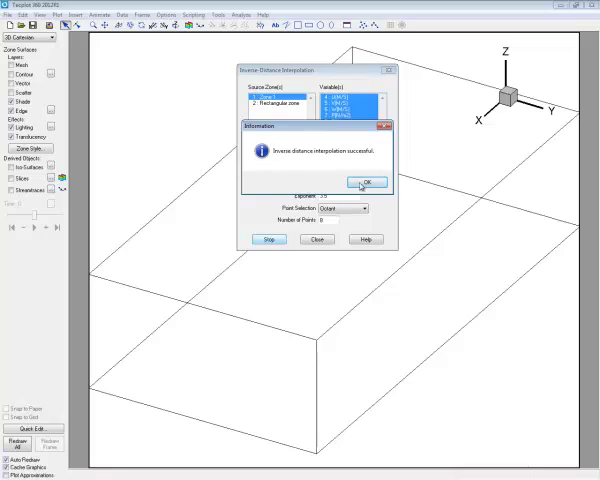
pyautogui.click(370, 180)
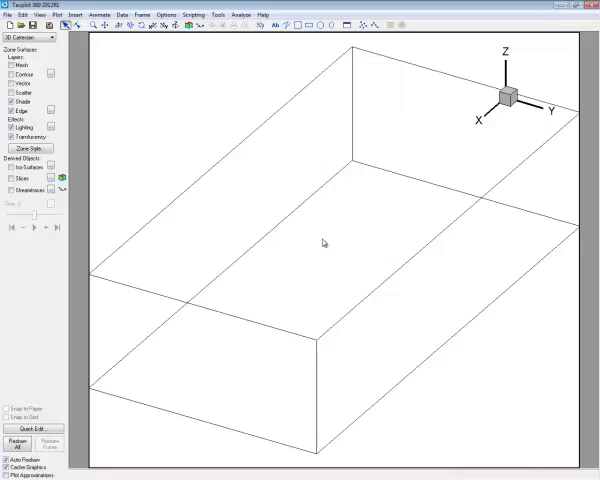
pyautogui.moveTo(38, 94)
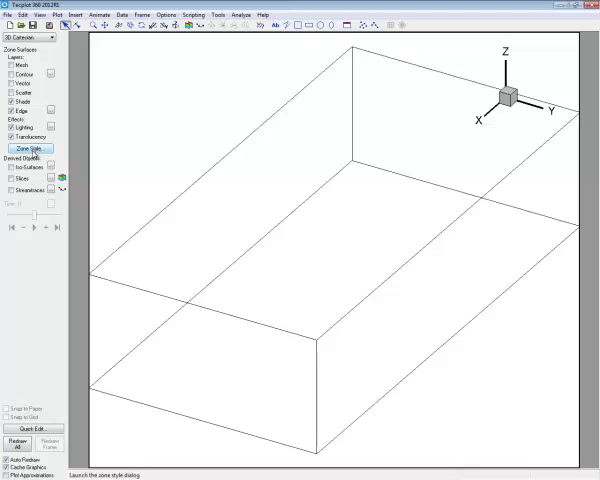
# Review Zone Style and enable the Contour layer for the active zones.
pyautogui.click(30, 148)
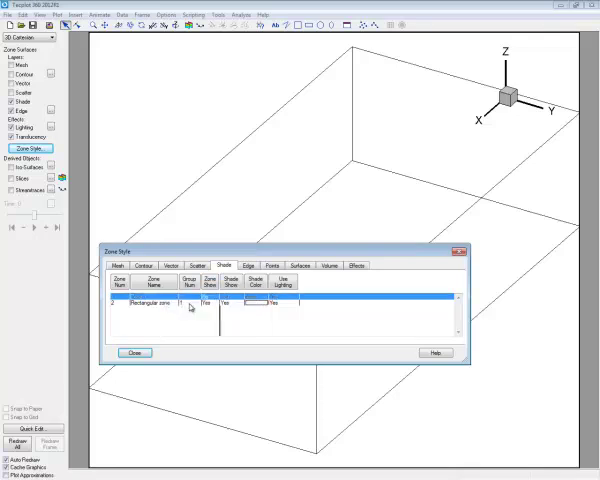
pyautogui.click(134, 352)
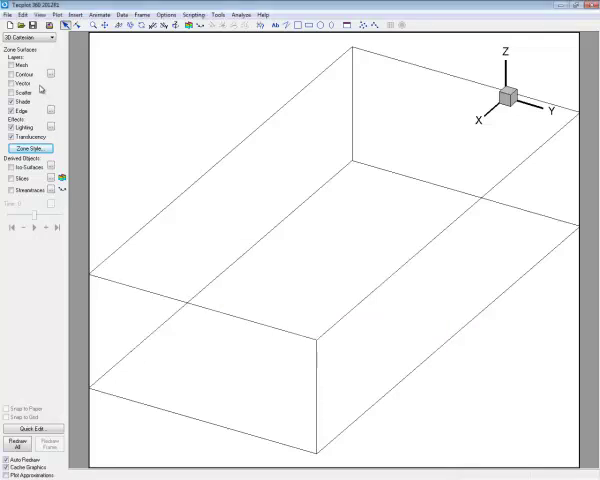
pyautogui.click(8, 72)
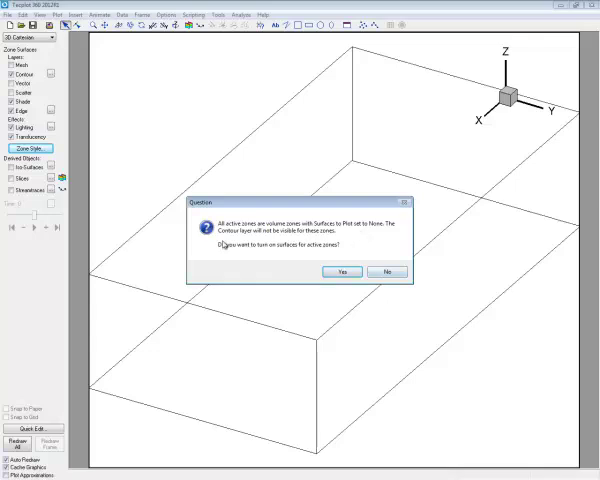
pyautogui.moveTo(262, 250)
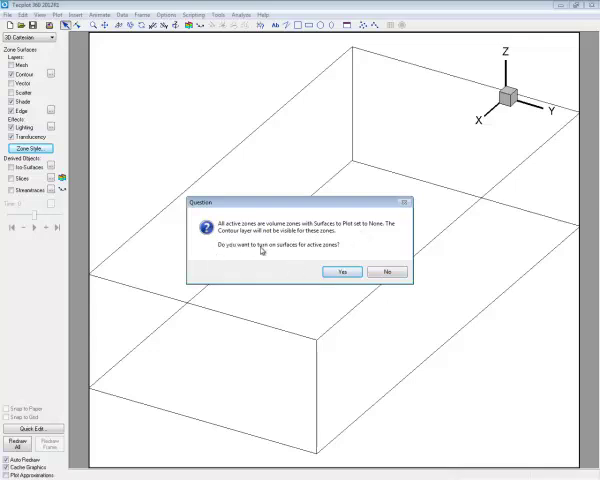
pyautogui.click(340, 272)
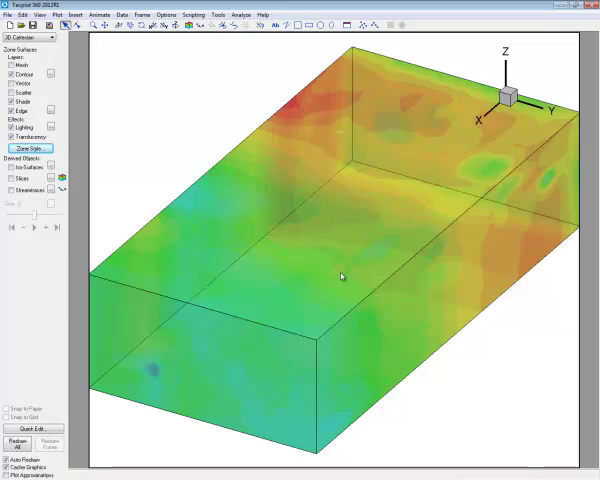
pyautogui.moveTo(186, 128)
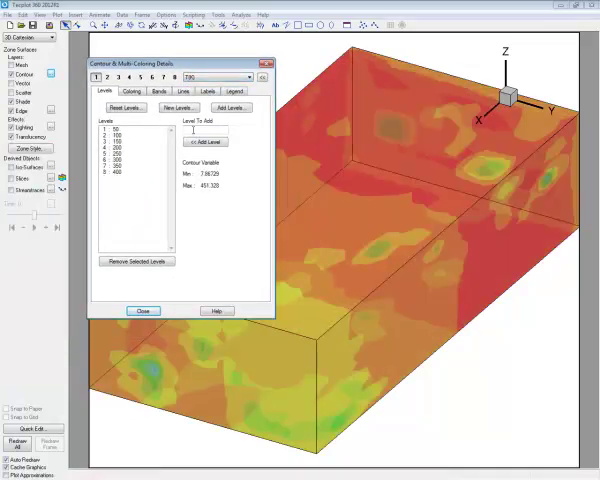
# Close the Contour & Multi-Coloring settings after redefining the contour levels.
pyautogui.click(142, 310)
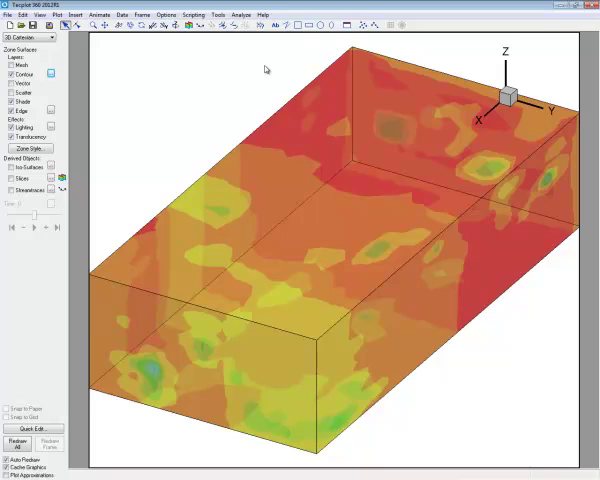
pyautogui.moveTo(60, 182)
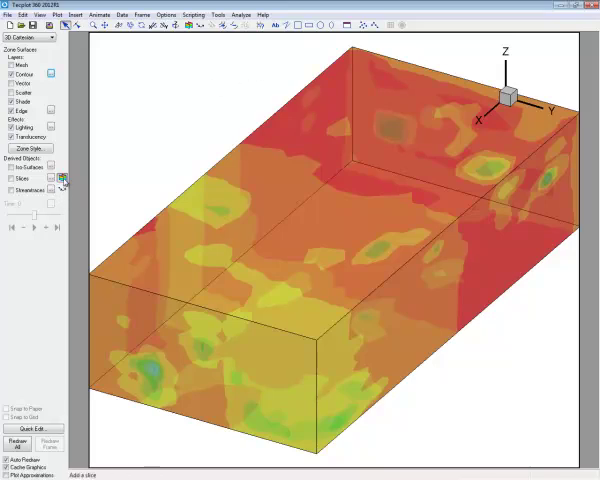